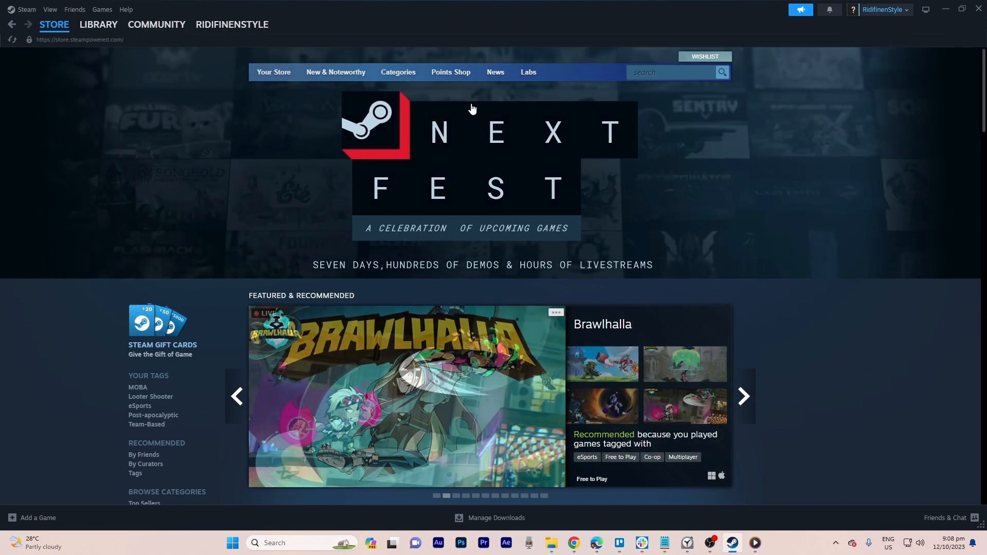
Show the LIBRARY tab's dropdown with Home, Collections and Downloads
left_click(97, 24)
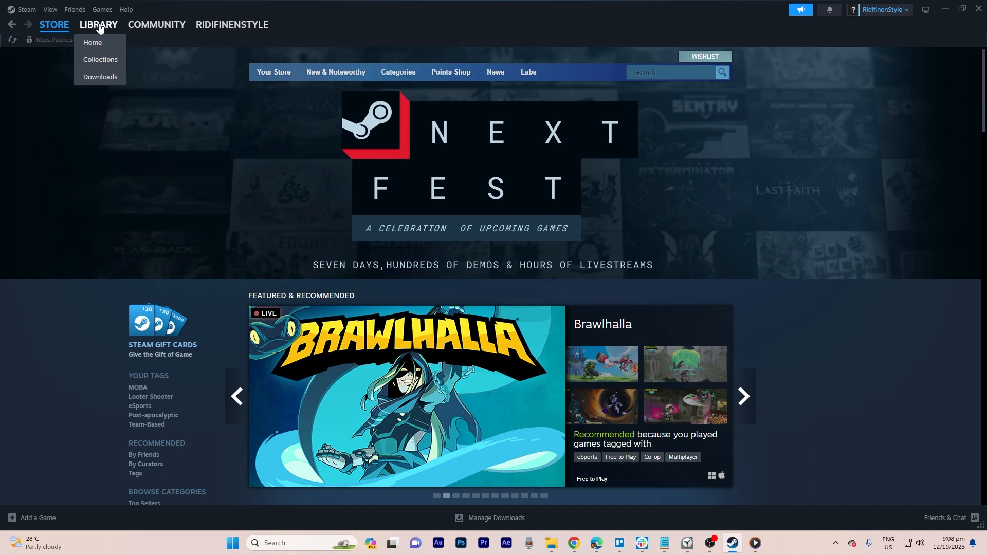
Go to the library Home page listing Counter-Strike 2 and Unturned
left_click(92, 42)
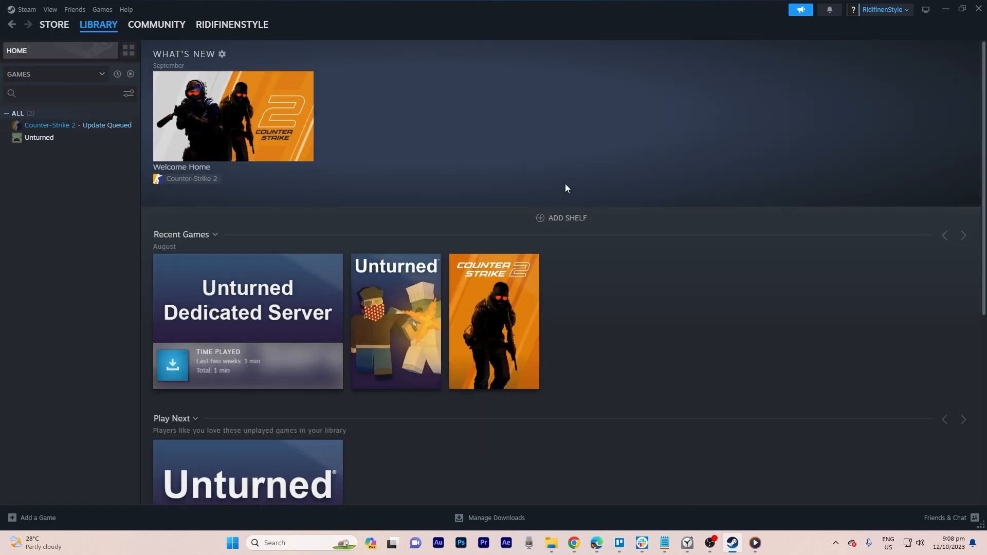
mouse_move(344, 193)
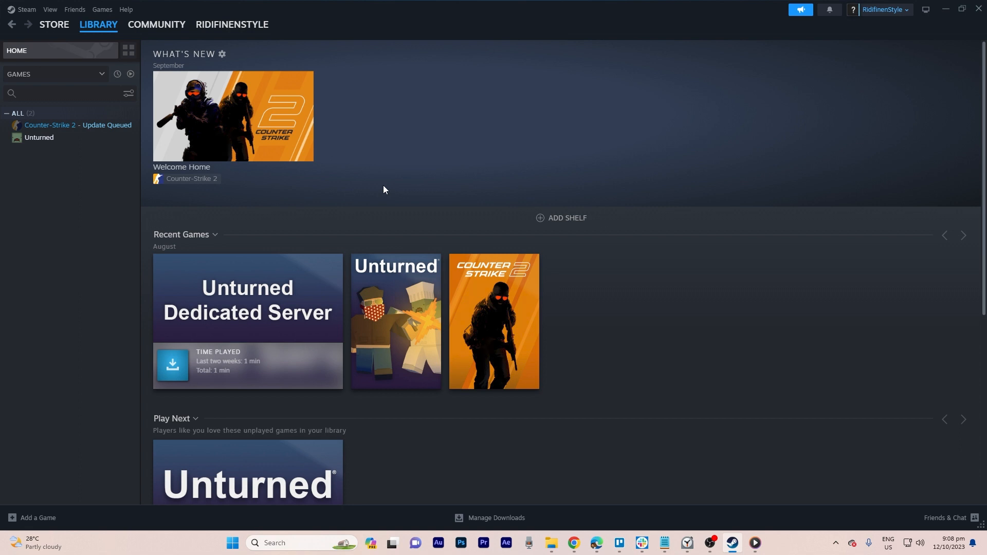
Show Counter-Strike 2's context menu, then open Steam > Settings
right_click(70, 124)
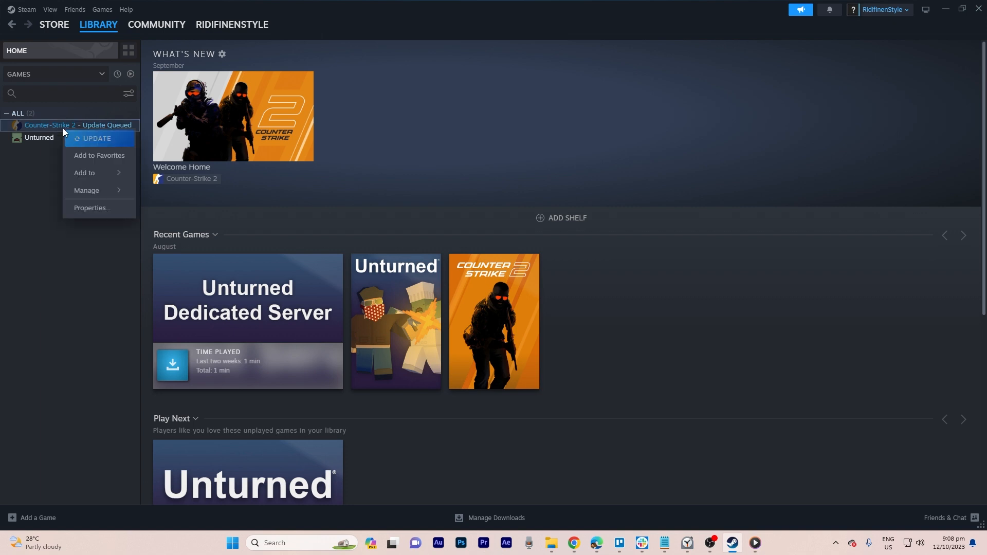
mouse_move(87, 190)
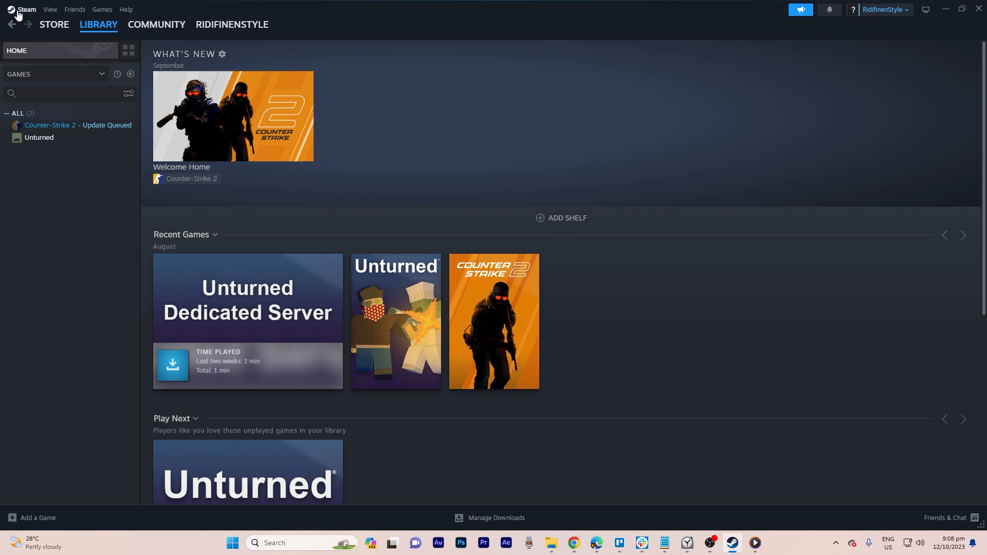
left_click(25, 9)
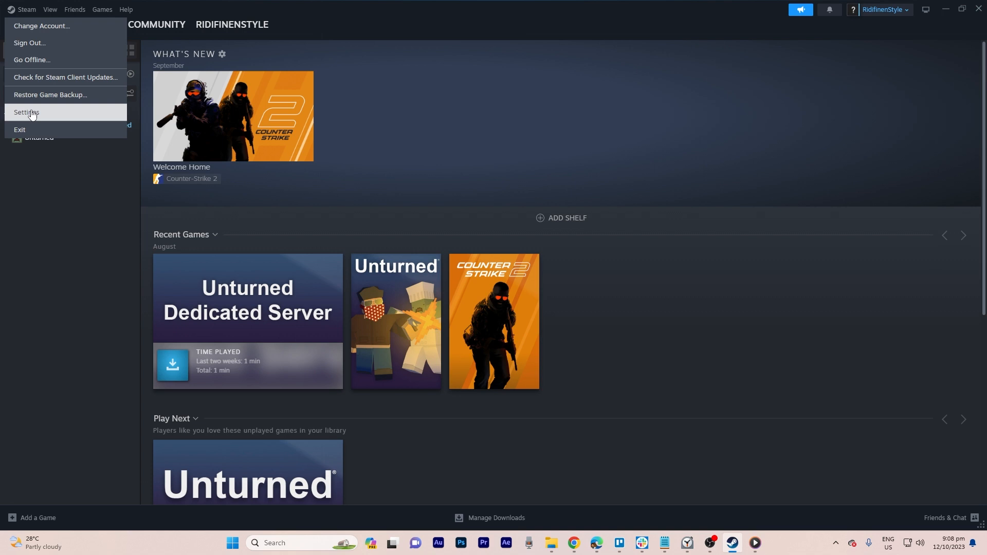
left_click(27, 112)
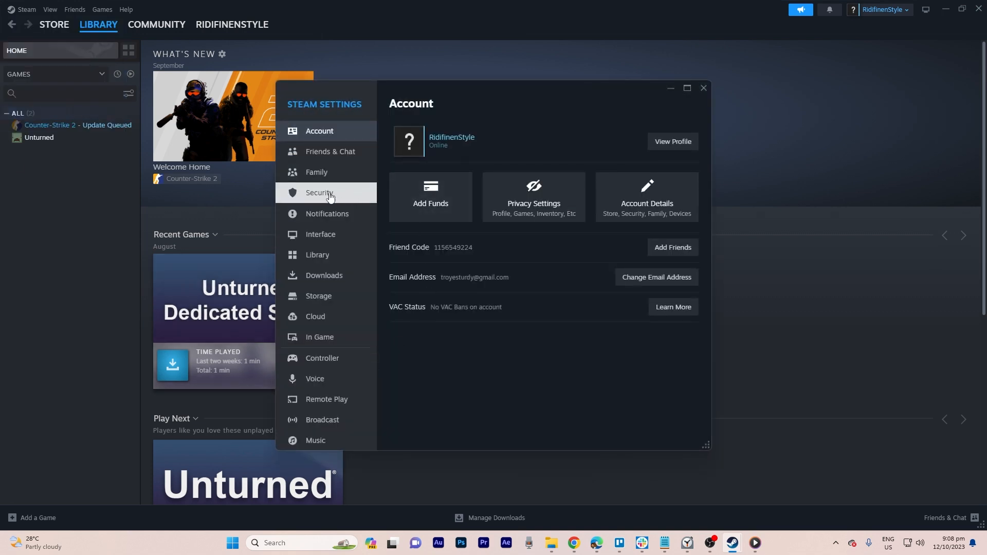
On the Storage settings page, tick Unturned (3.67 GB) to enable Uninstall
left_click(318, 296)
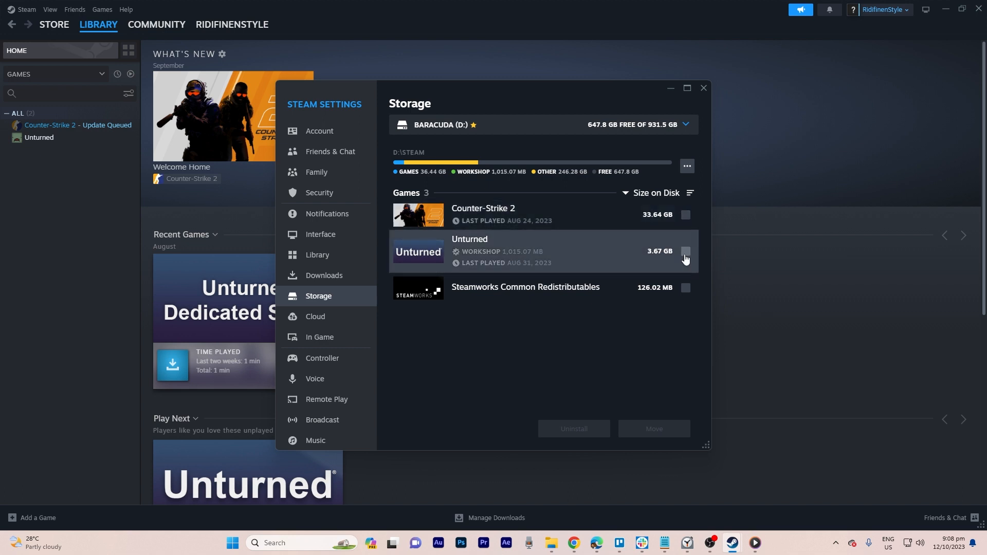
left_click(684, 250)
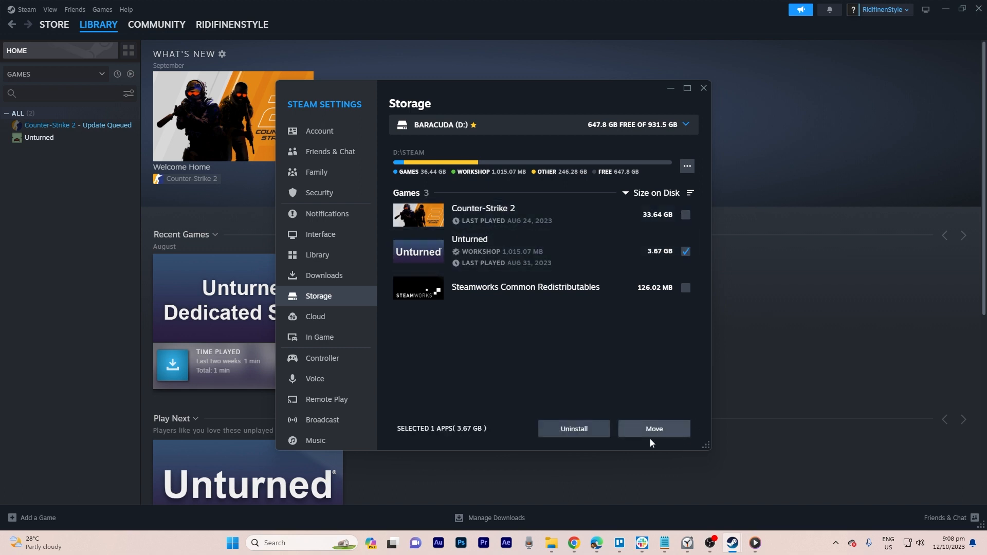